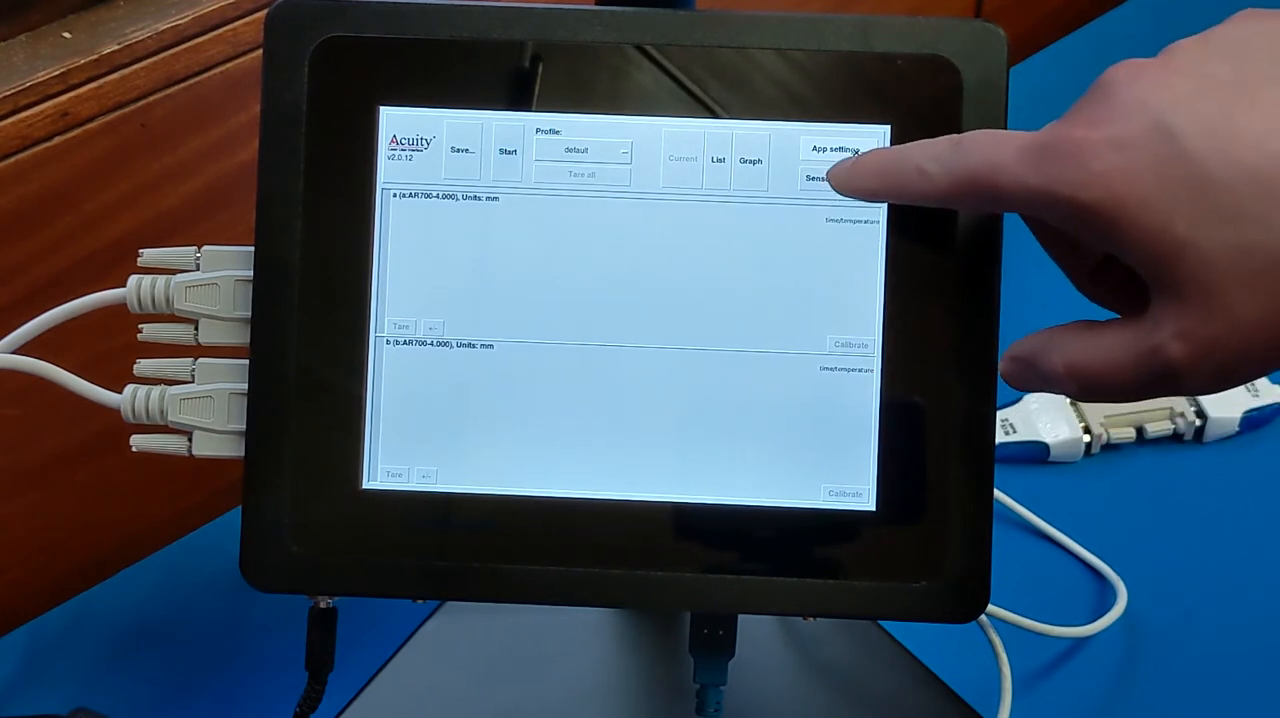
Open Application Settings from the App settings button on the main measurement screen.
{"action": "left_click", "coordinate": [836, 178]}
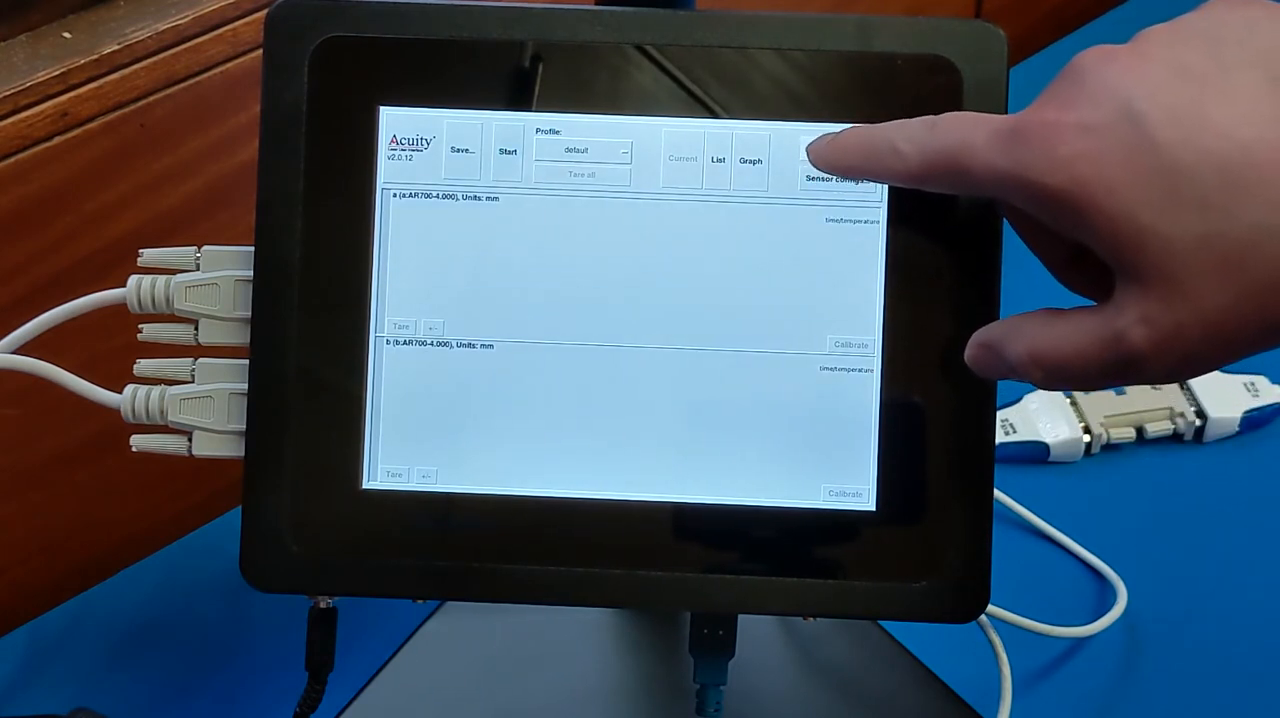
{"action": "left_click", "coordinate": [838, 178]}
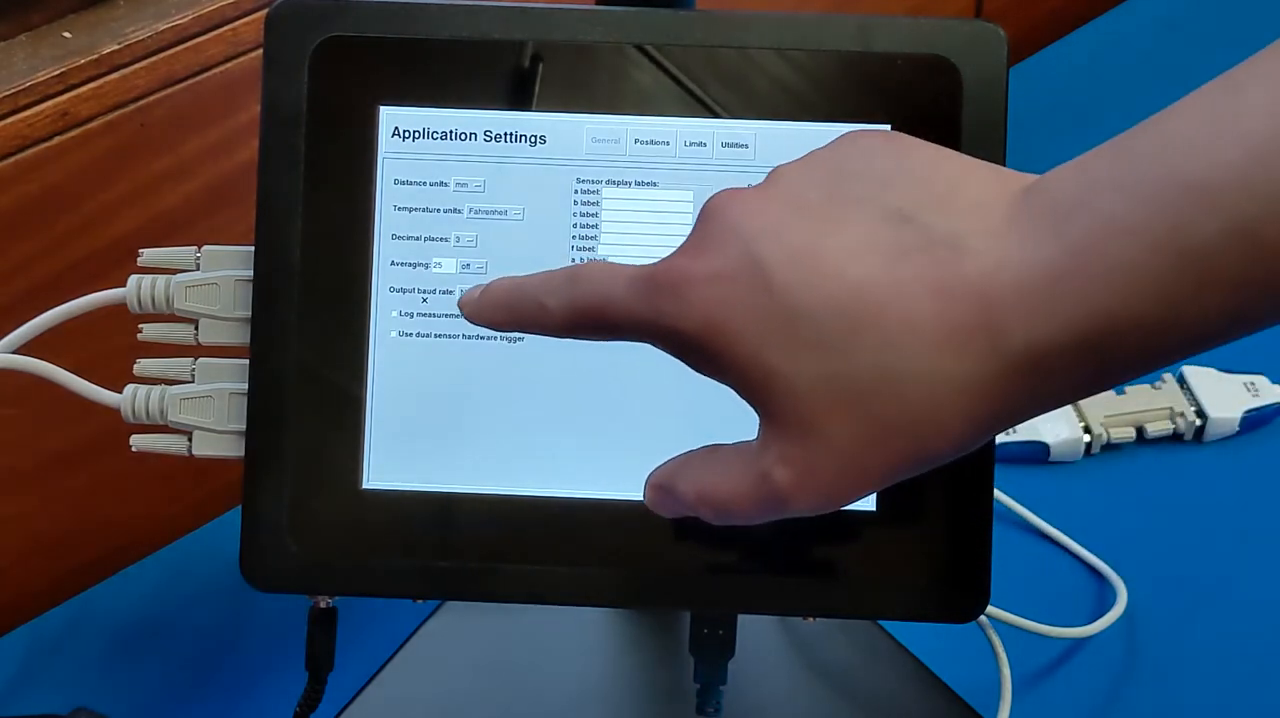
Choose 460800 from the Output baud rate list and go Back to the main screen.
{"action": "left_click", "coordinate": [476, 292]}
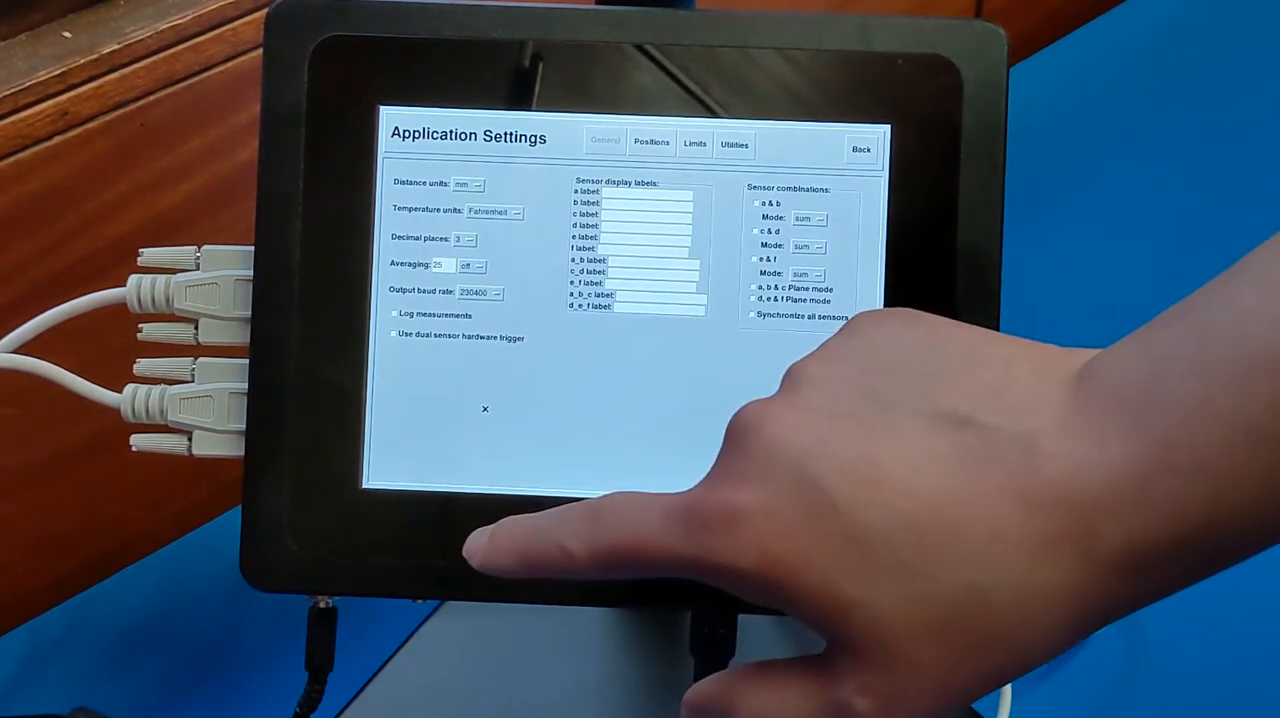
{"action": "left_click", "coordinate": [480, 292]}
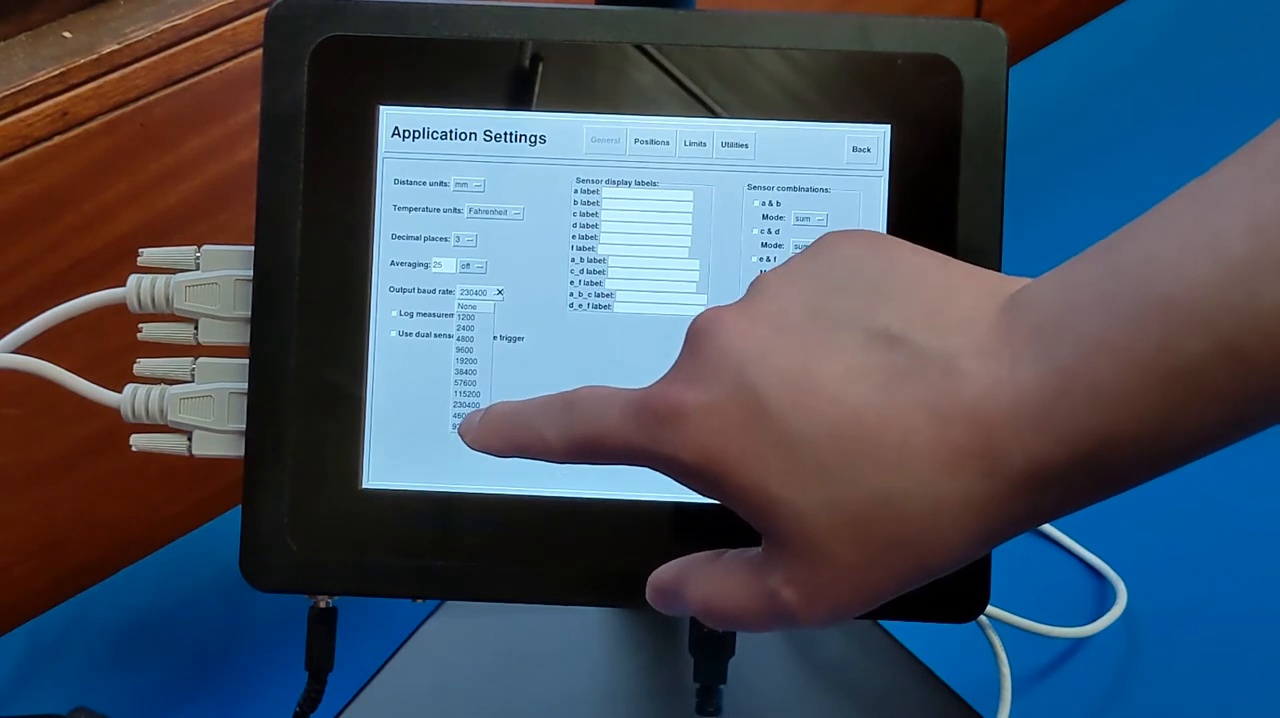
{"action": "left_click", "coordinate": [464, 416]}
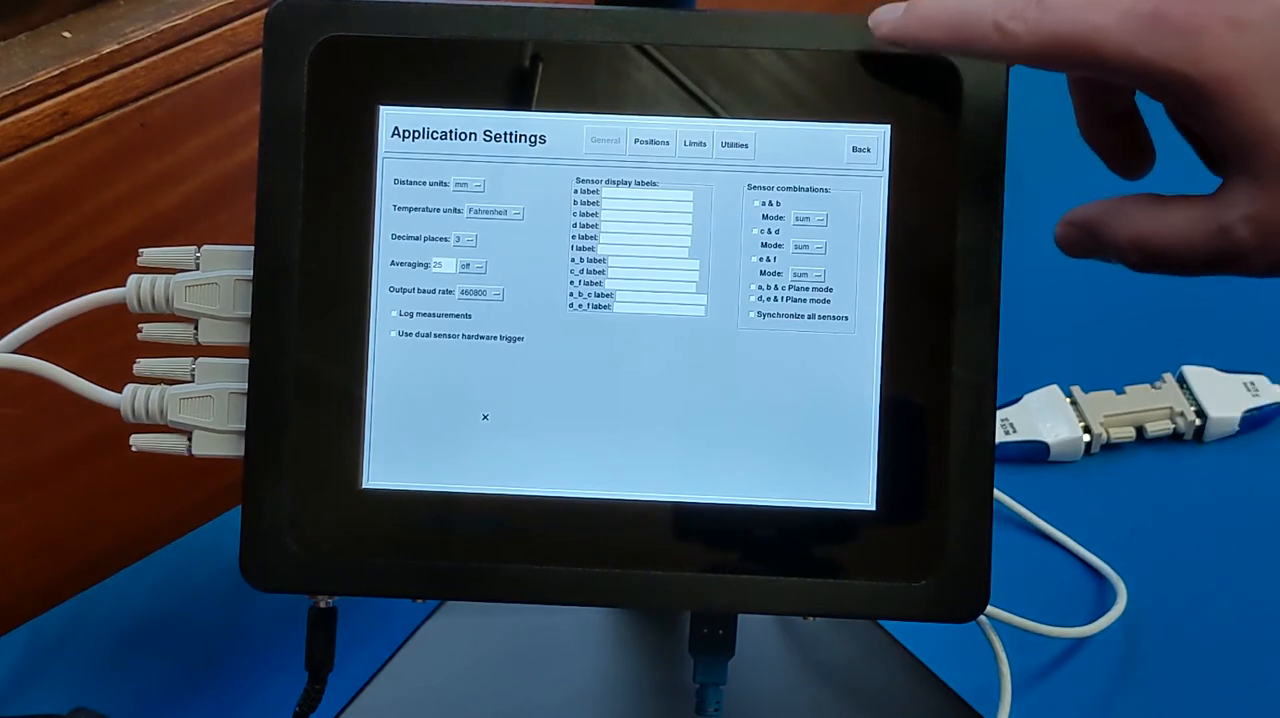
{"action": "left_click", "coordinate": [860, 148]}
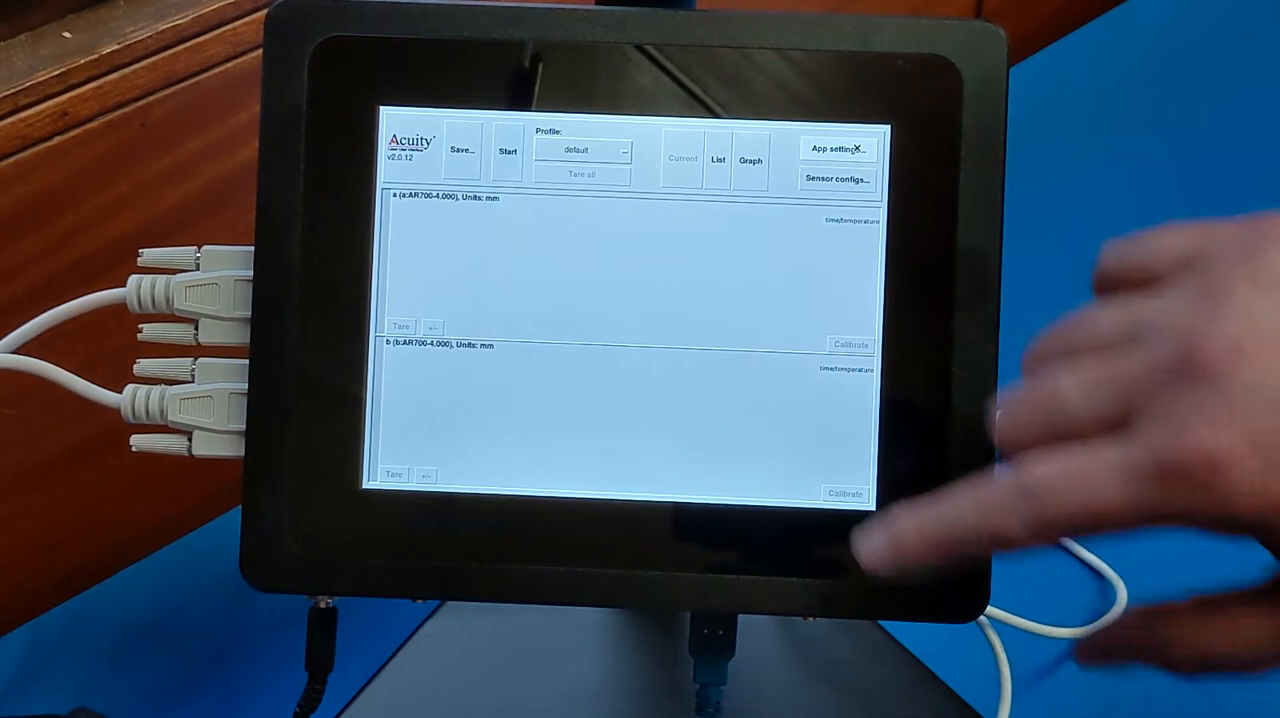
Leave the panel showing two live distance readings and switch to the Tera Term window.
{"action": "left_click", "coordinate": [506, 152]}
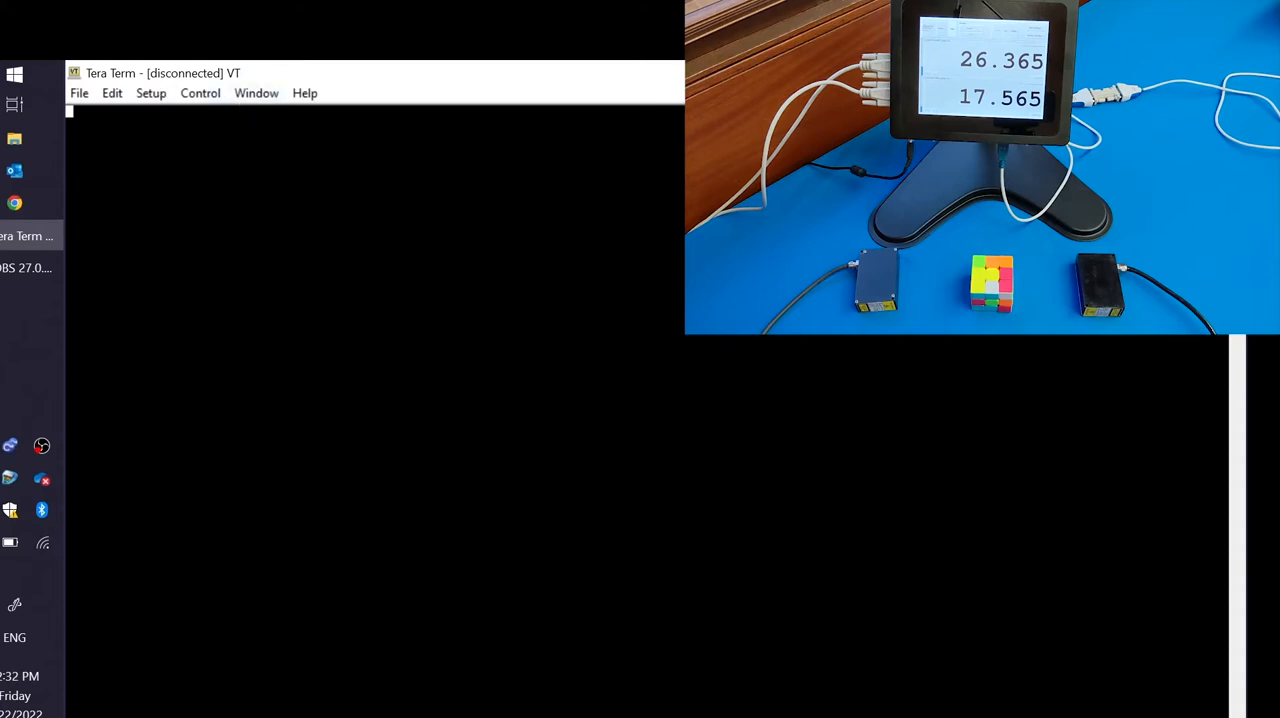
{"action": "mouse_move", "coordinate": [152, 92]}
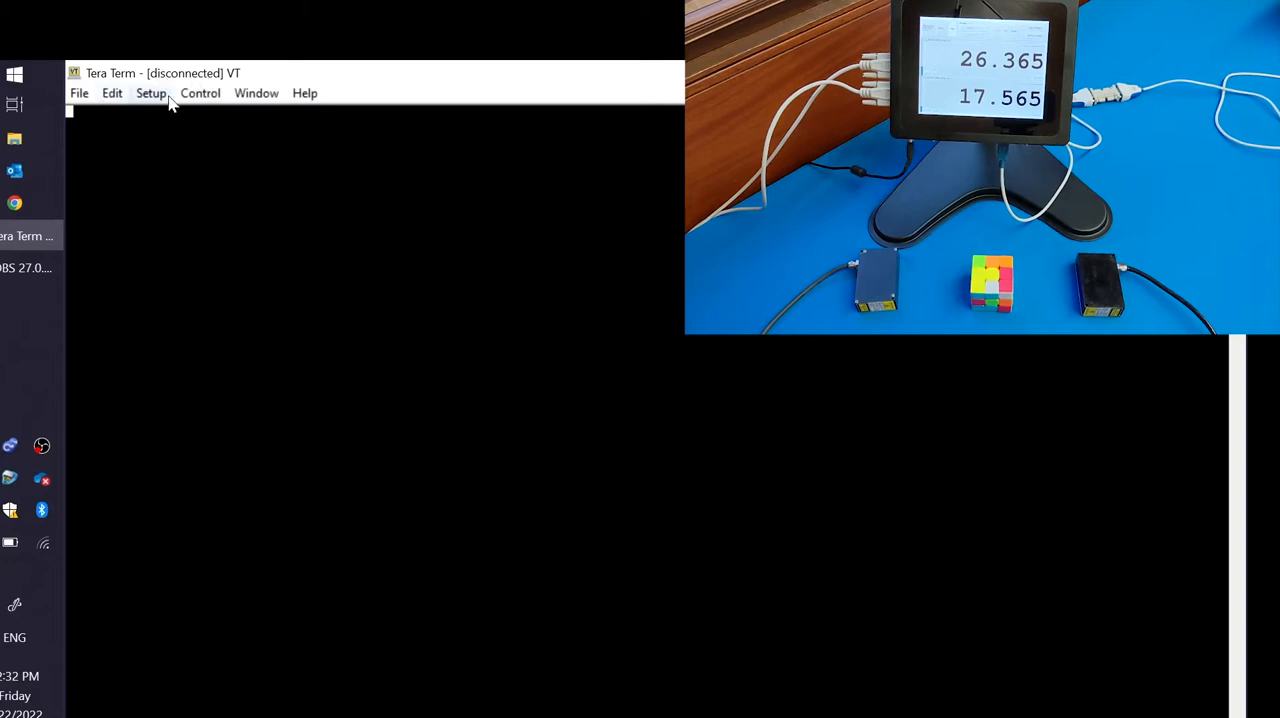
Bring up Tera Term's Serial port setup dialog from the Setup menu.
{"action": "left_click", "coordinate": [152, 92]}
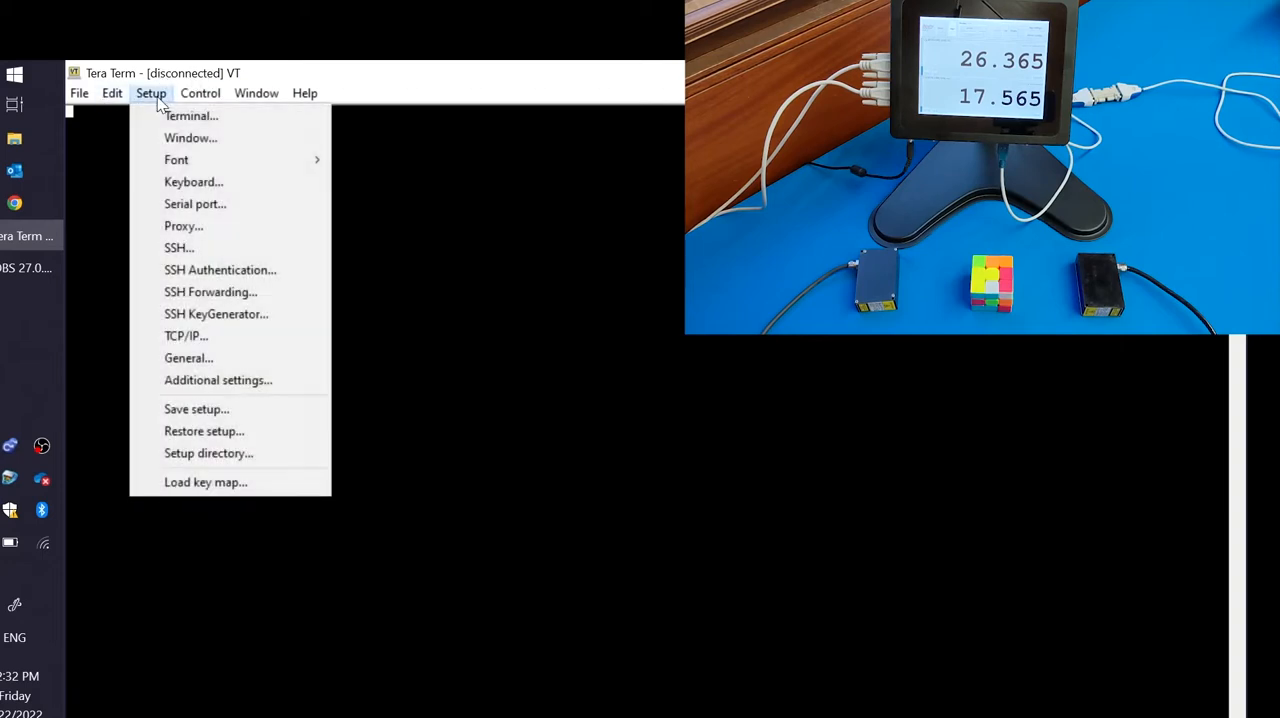
{"action": "left_click", "coordinate": [196, 204]}
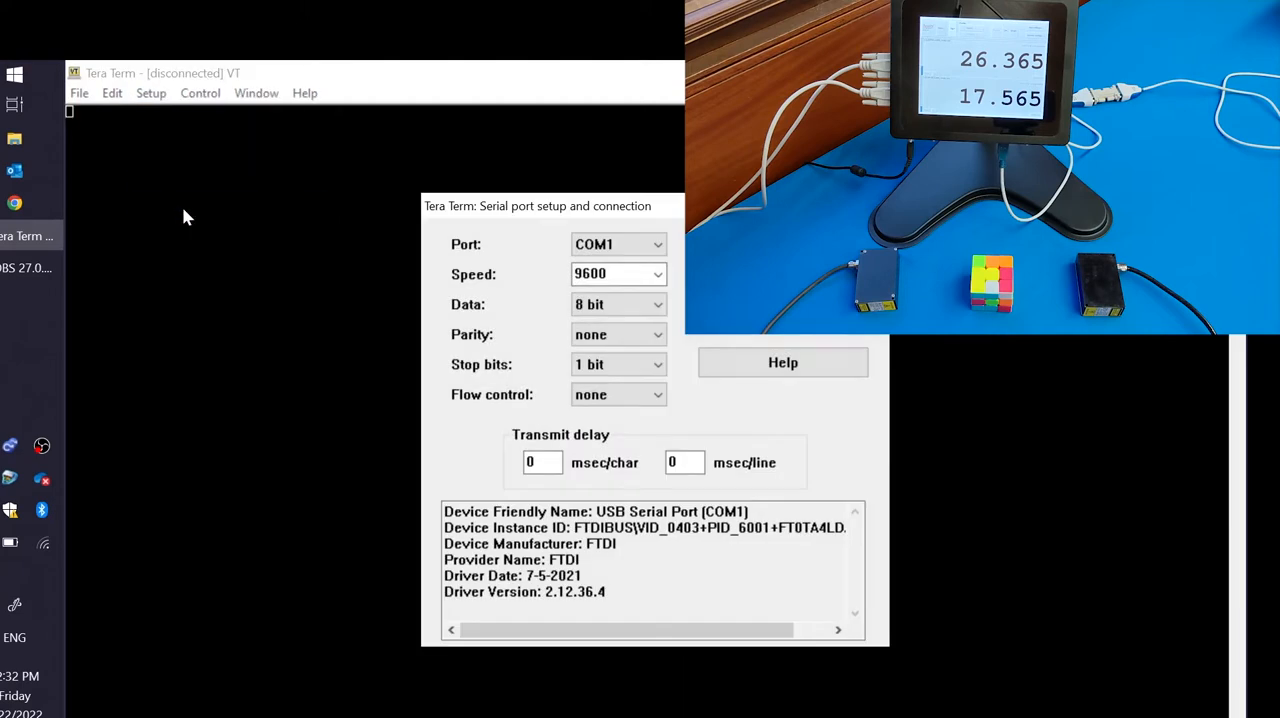
Set the serial port speed to 460800, keeping 8 data bits, no parity, 1 stop bit, no flow control.
{"action": "left_click", "coordinate": [656, 274]}
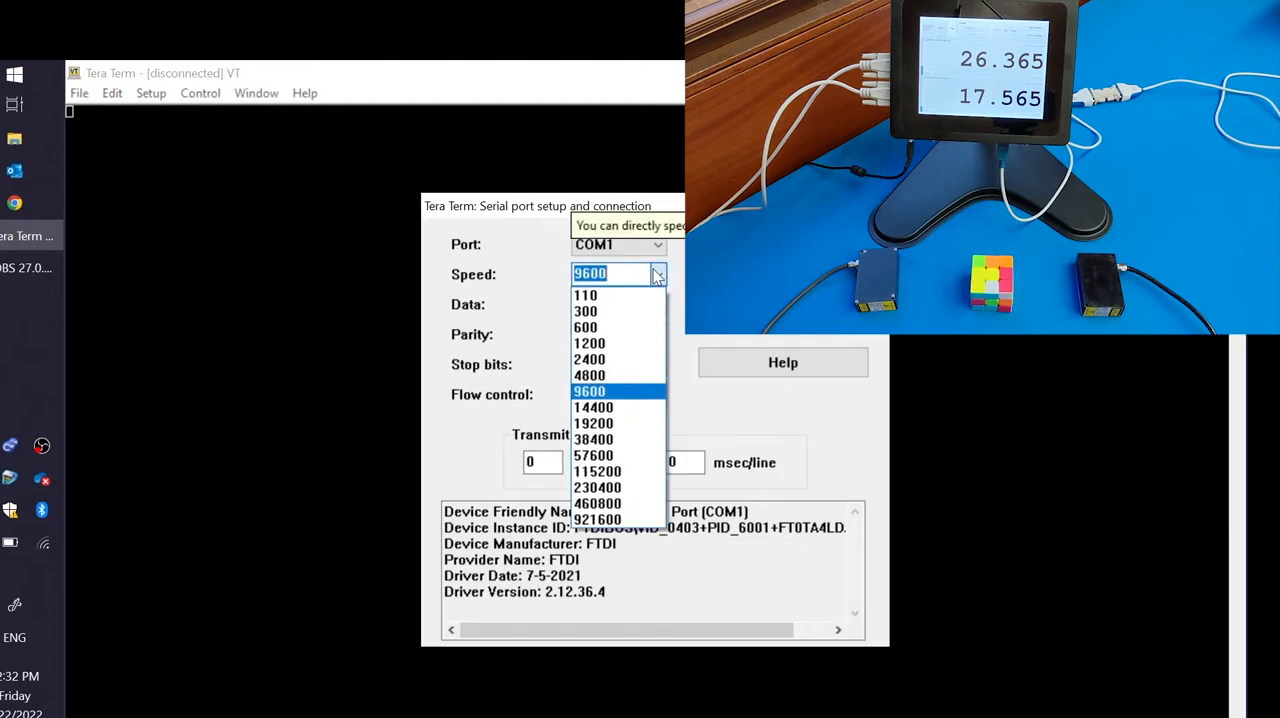
{"action": "left_click", "coordinate": [596, 504]}
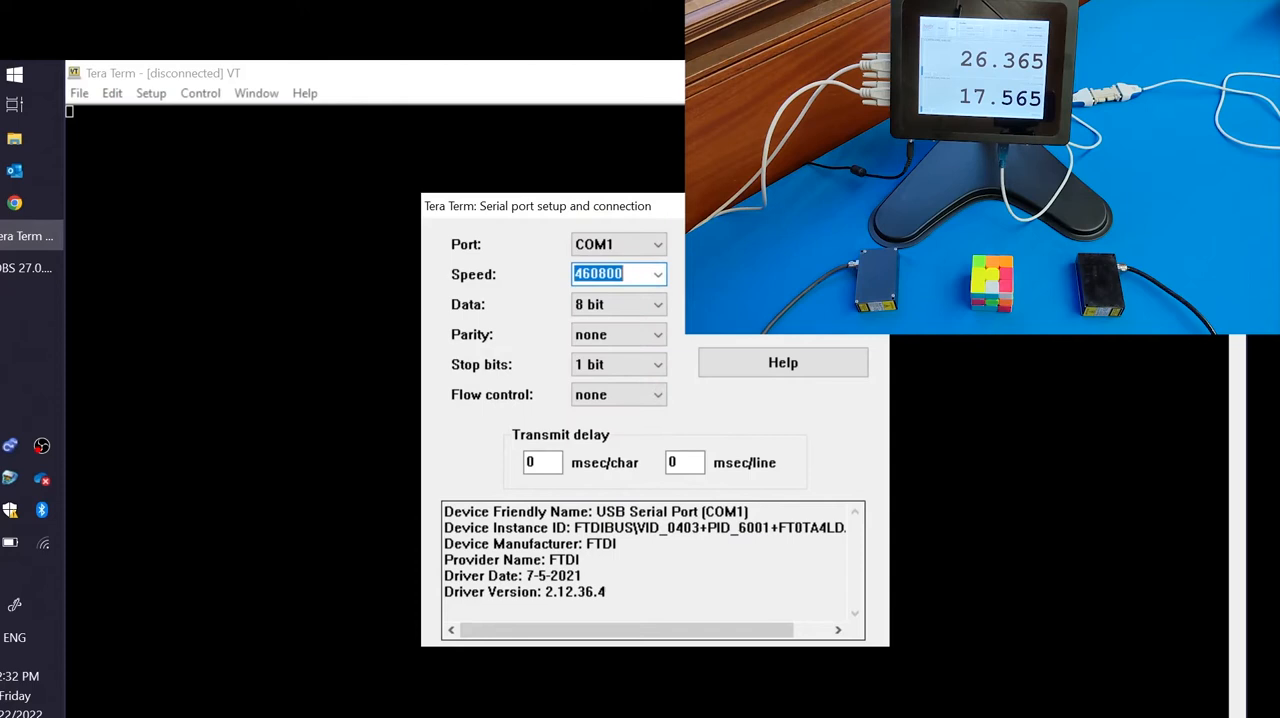
{"action": "mouse_move", "coordinate": [620, 304]}
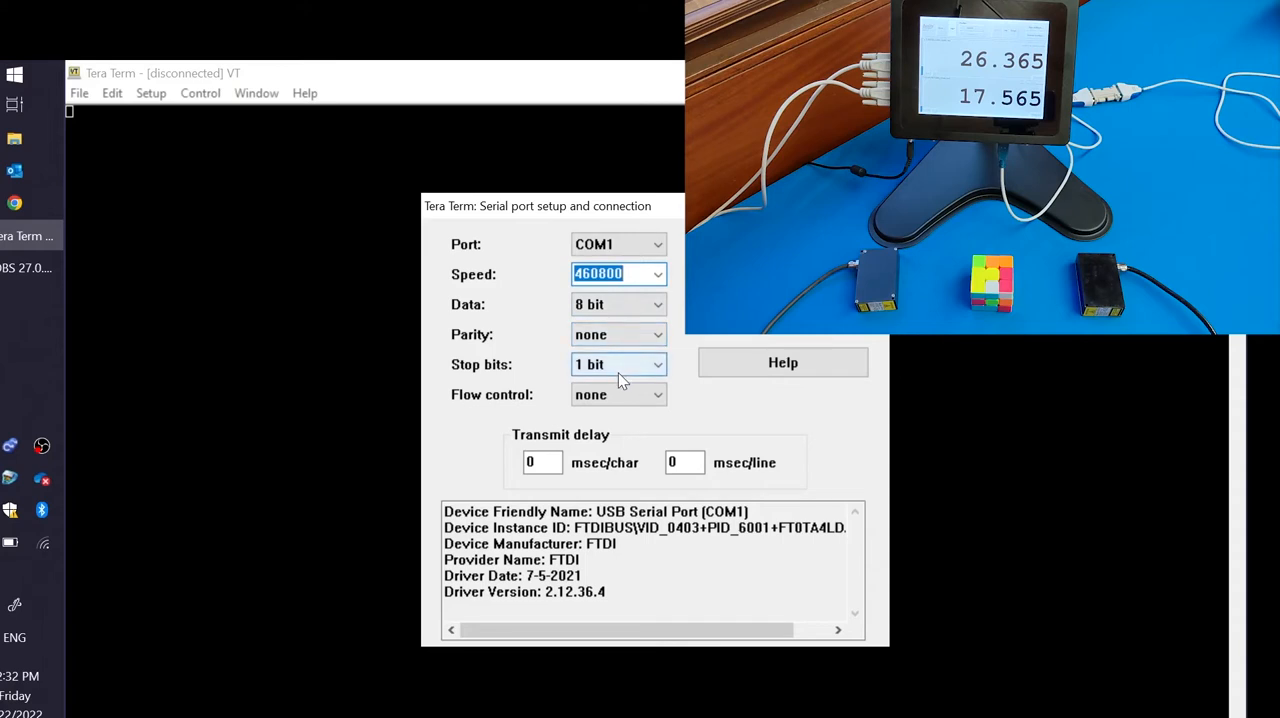
{"action": "mouse_move", "coordinate": [616, 404]}
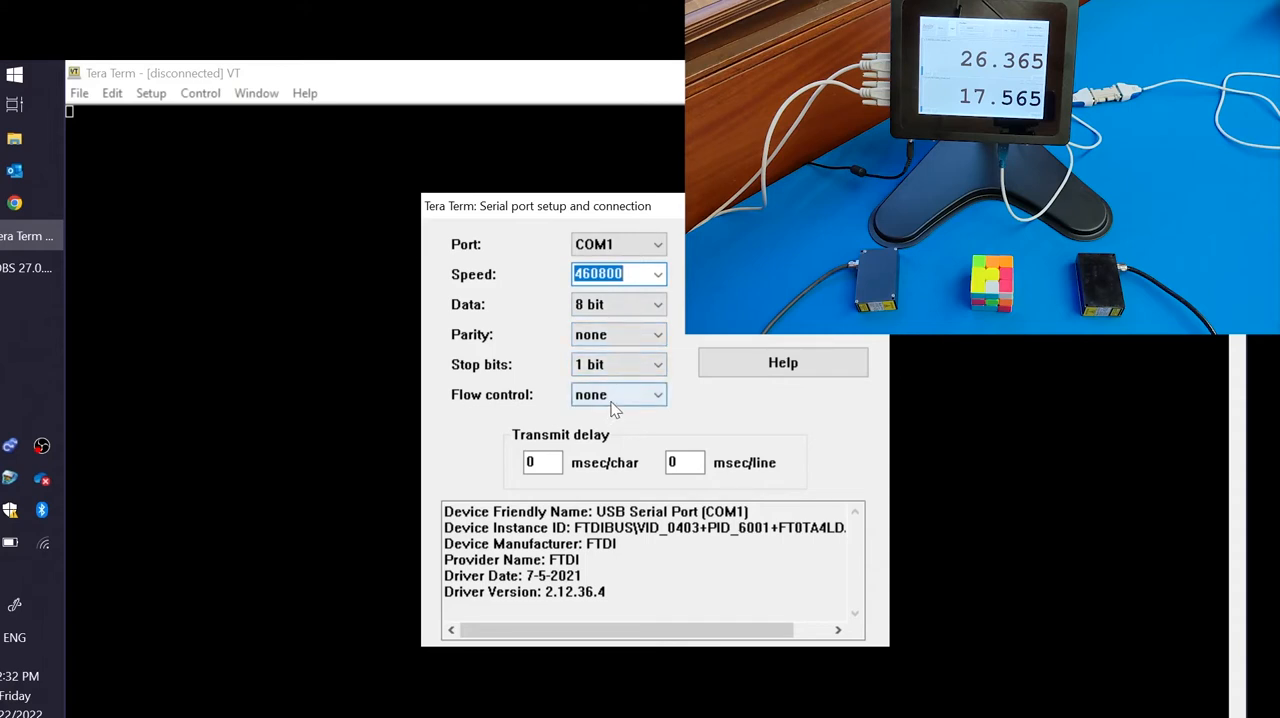